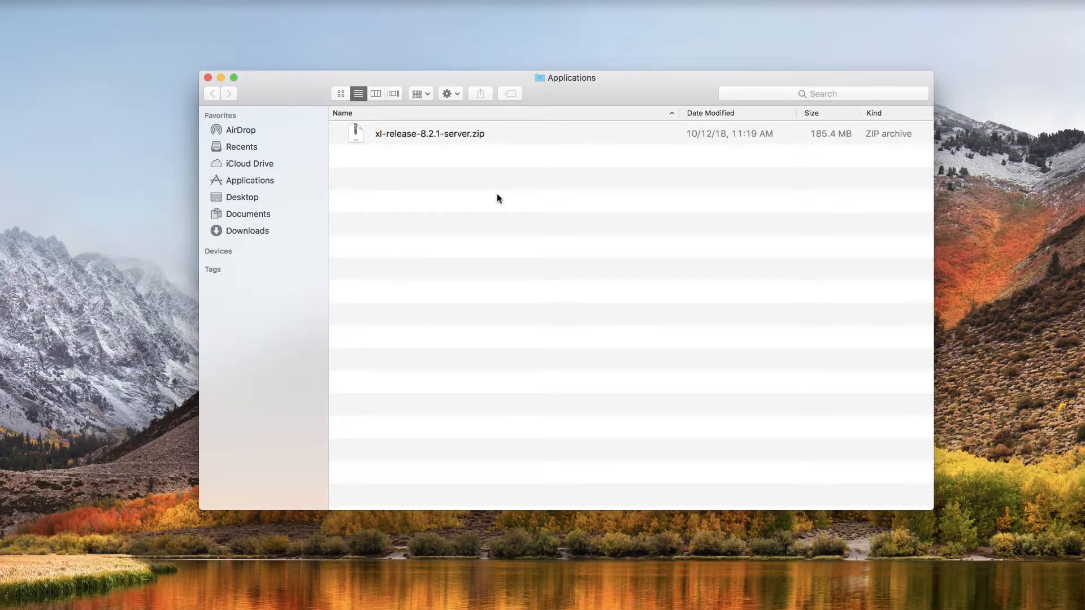
Step: Extract xl-release-8.2.1-server.zip in Applications and enter the extracted server folder
double_click(429, 134)
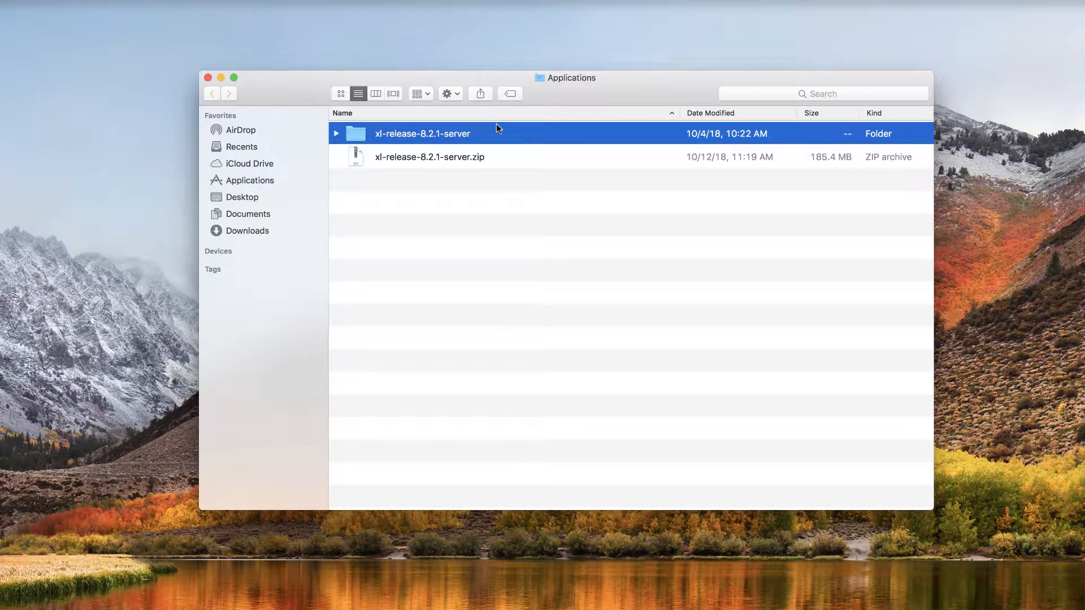
double_click(422, 134)
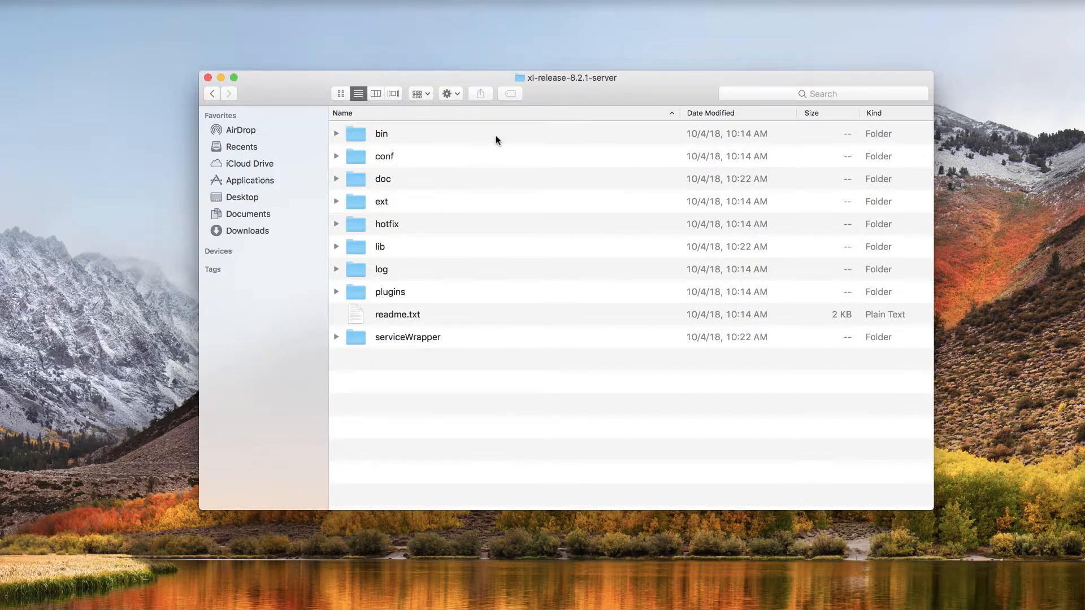
double_click(384, 156)
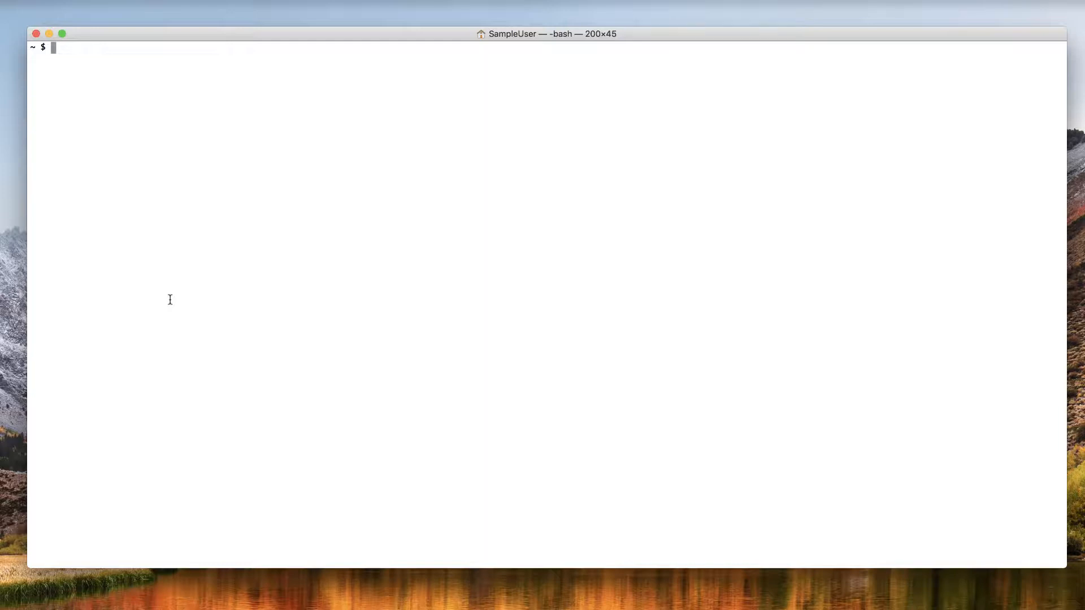
Step: Change directory to Applications/xl-release-8.2.1-server/bin
text(cd)
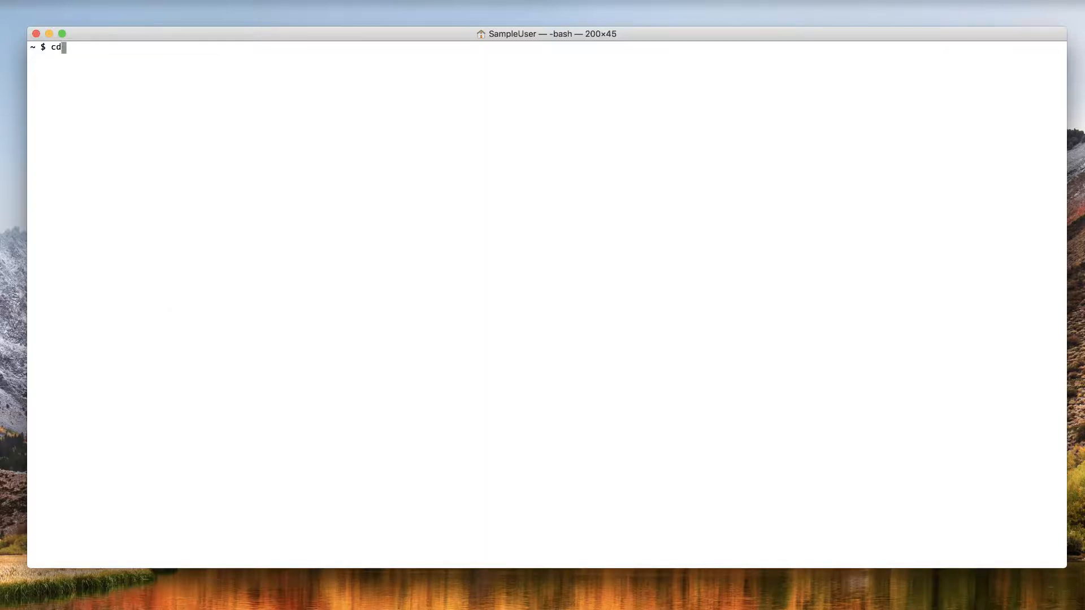
text(Applications/x)
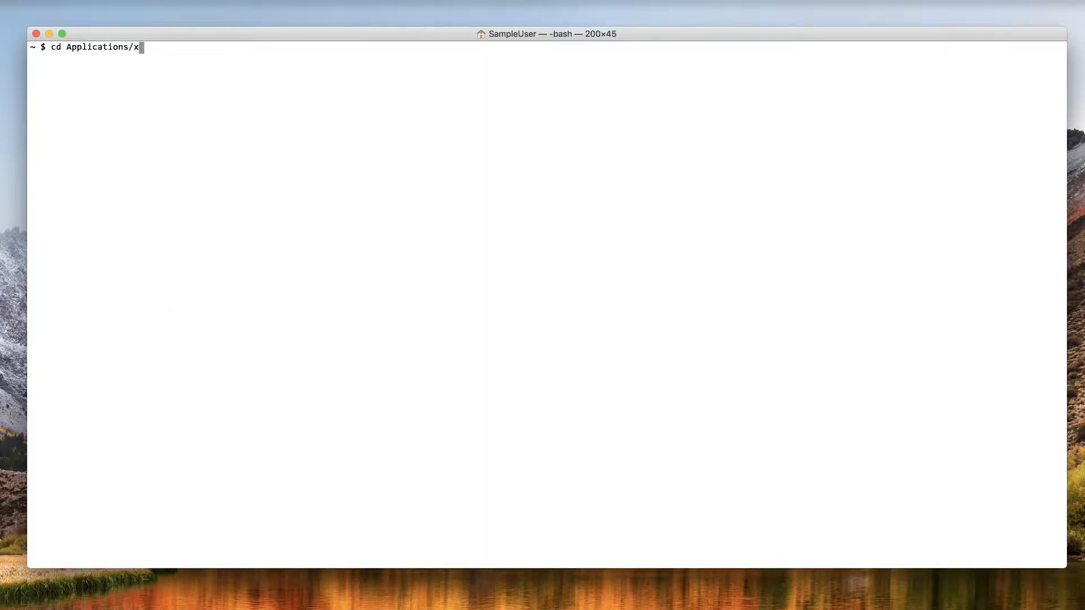
text(l-release-8.2.1-server/bin)
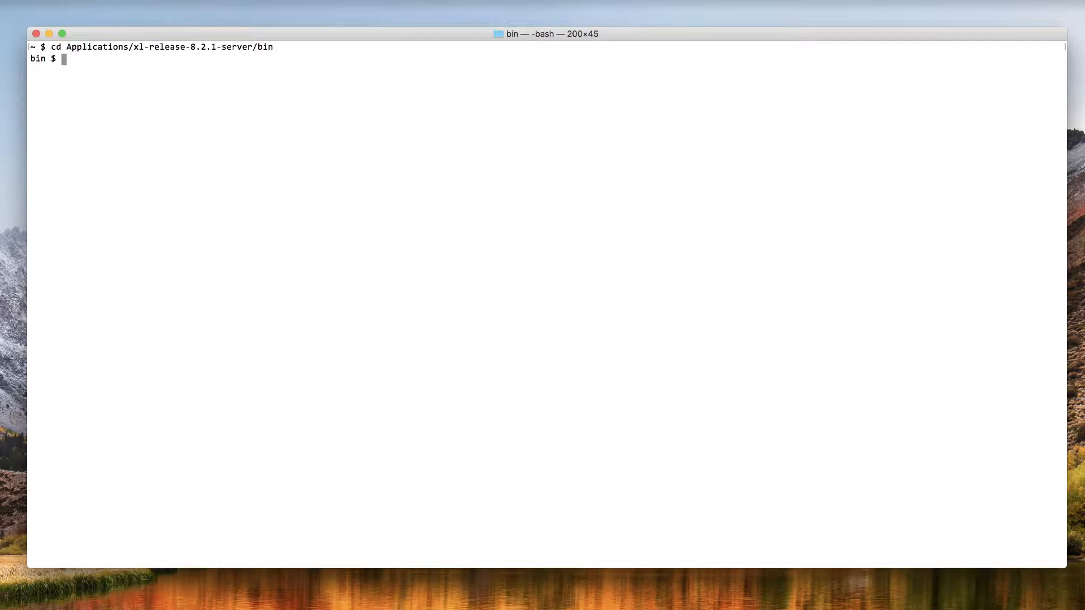
Step: Launch the setup wizard with bash run.sh -setup
text(bash)
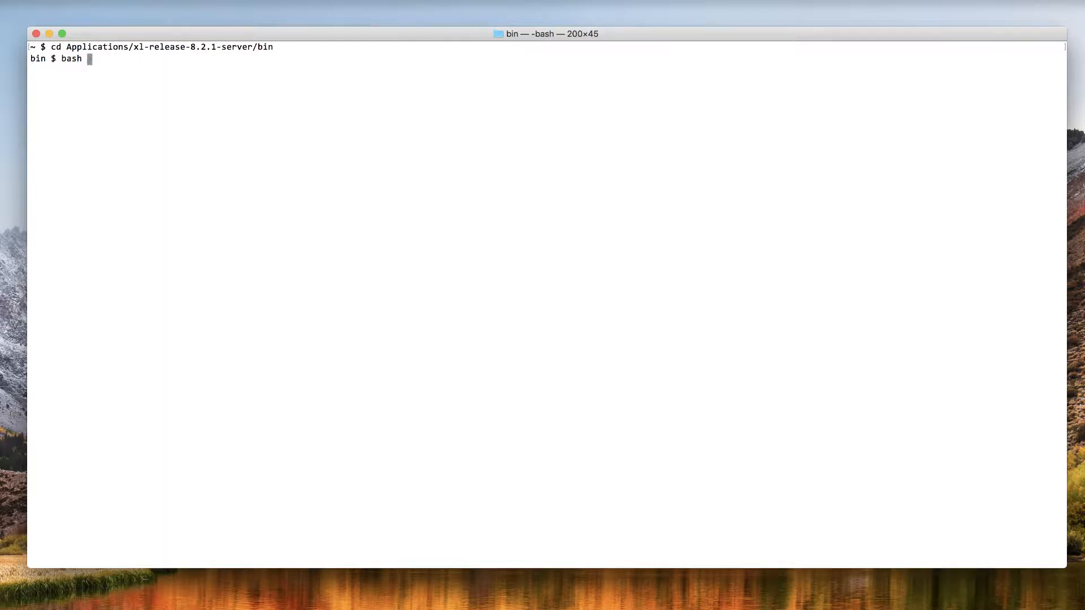
text(run.sh -s)
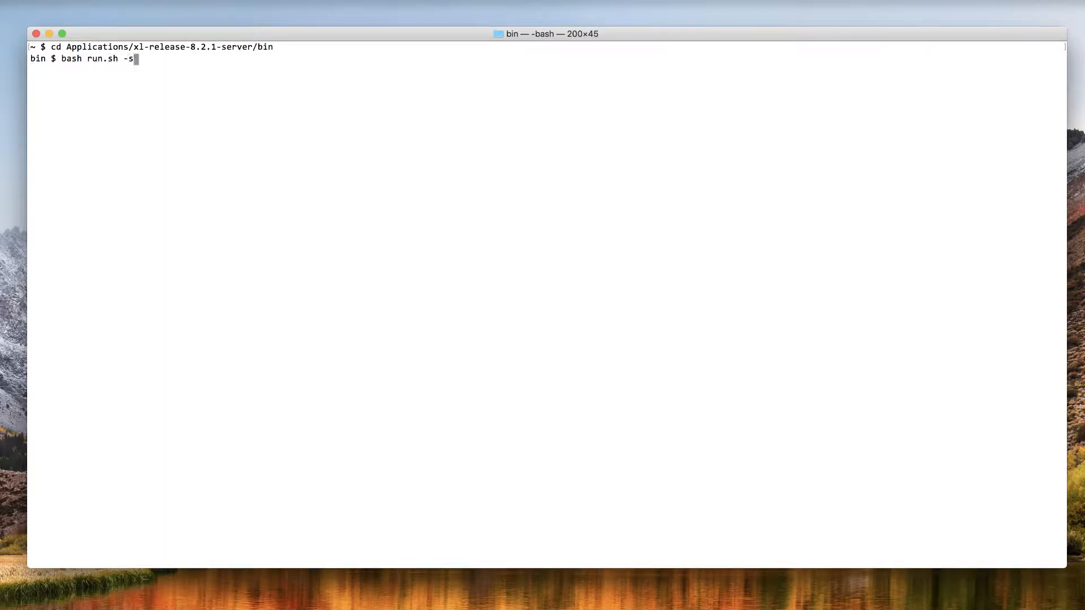
text(etup)
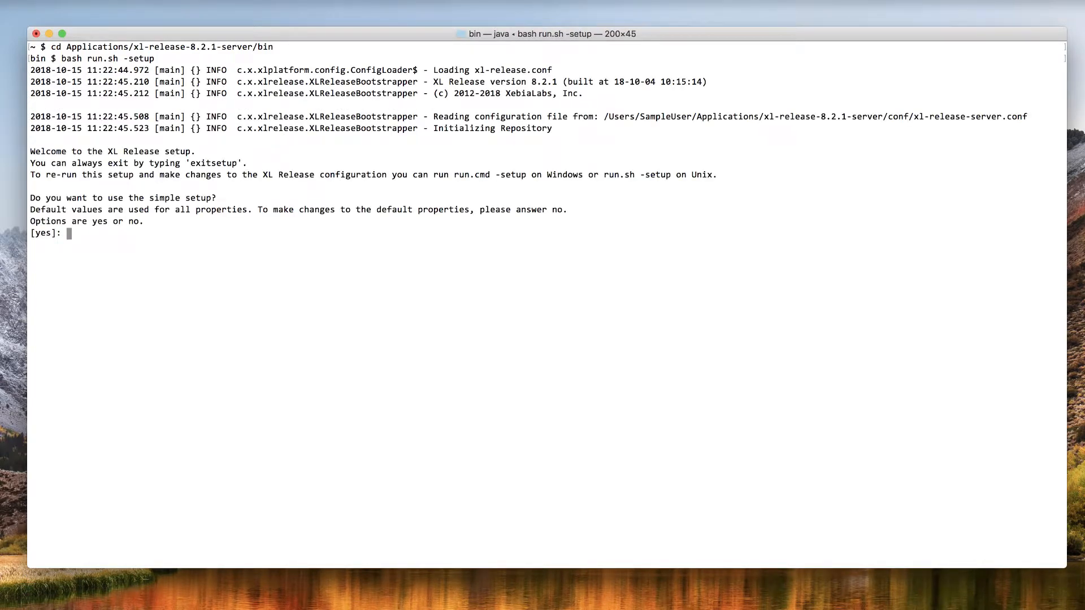
Step: Answer yes to simple setup and set the admin password
text(yes)
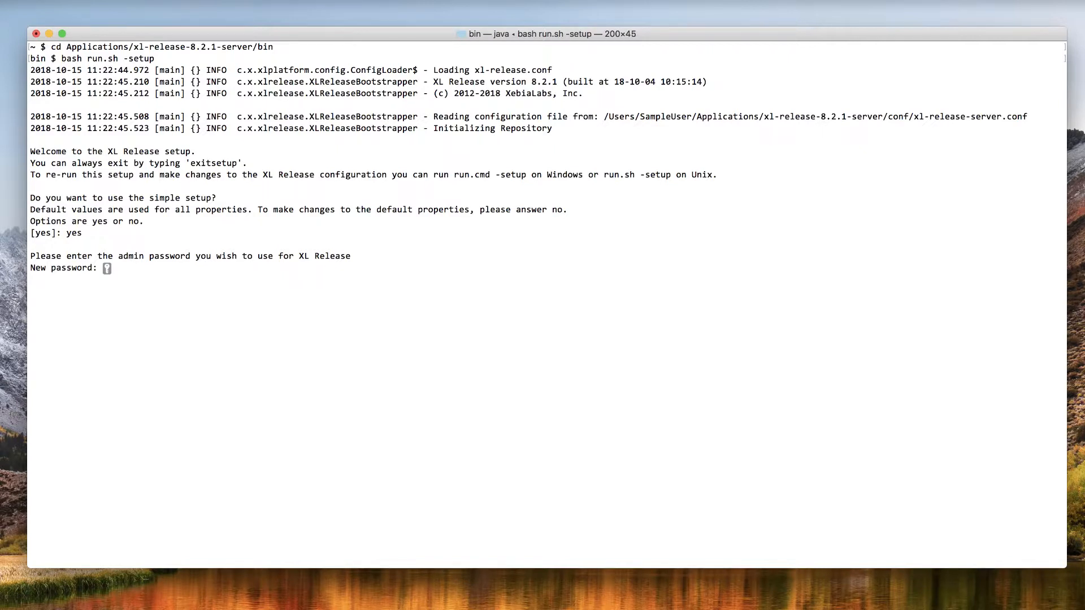
key(Enter)
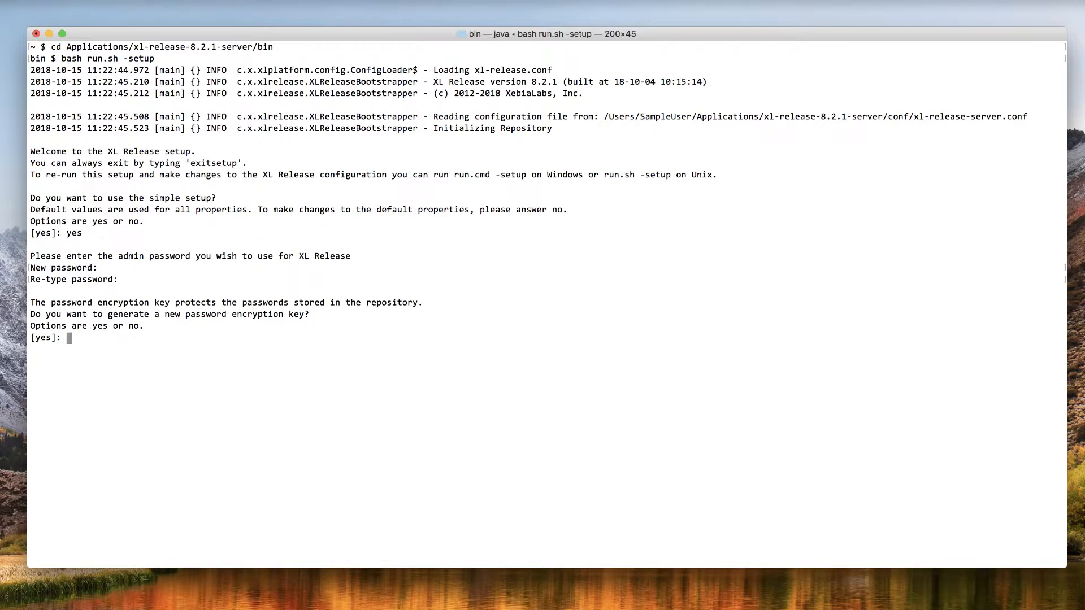
Step: Answer yes to generate an encryption key and set its password
text(yes)
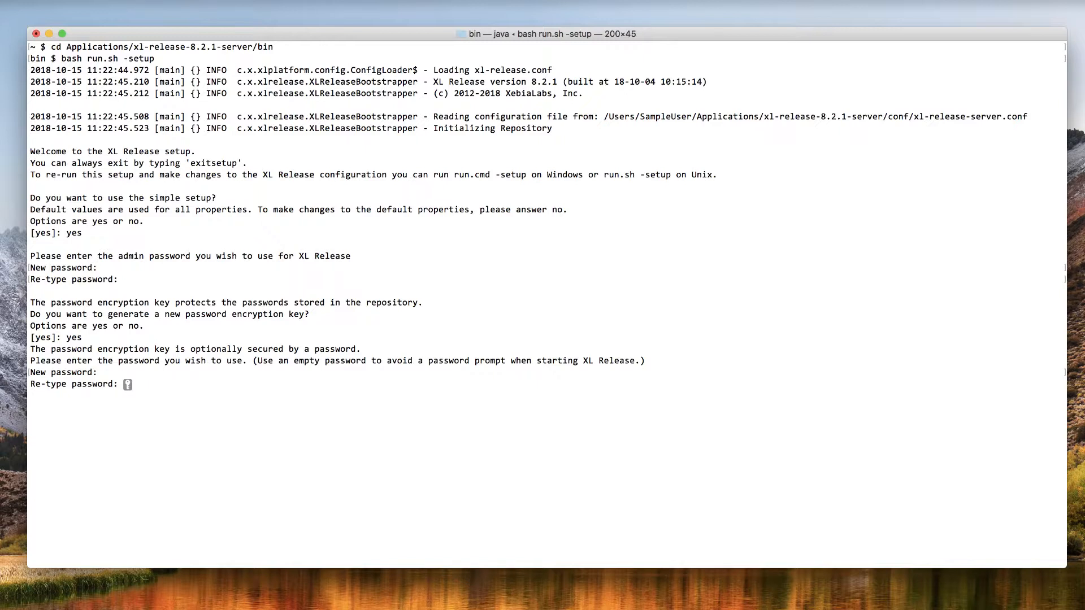
key(enter)
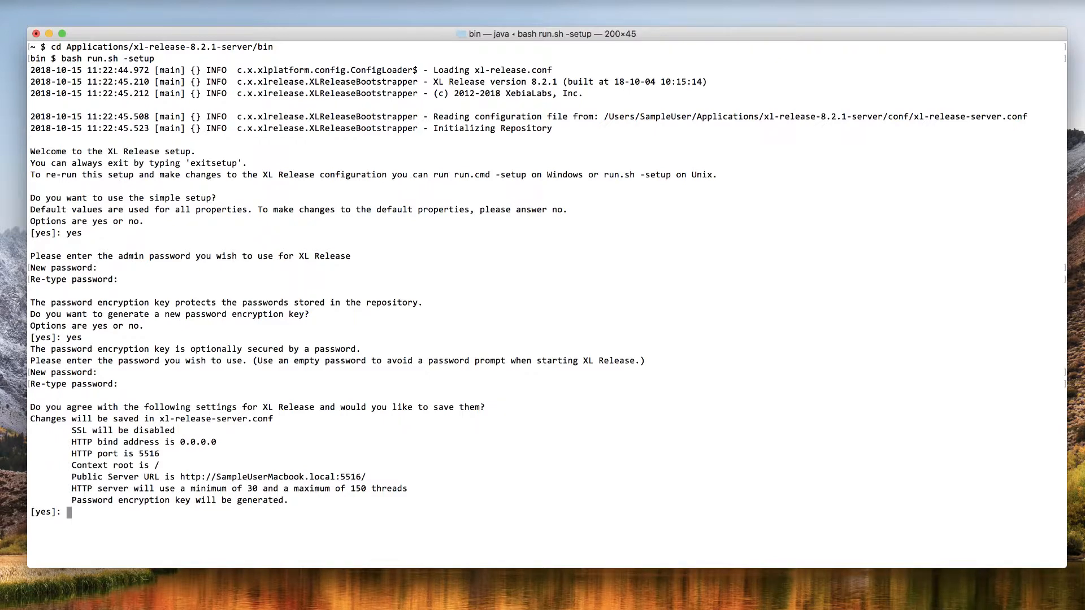
Step: Answer yes to save the proposed settings and begin the bash run.sh start command
text(yes)
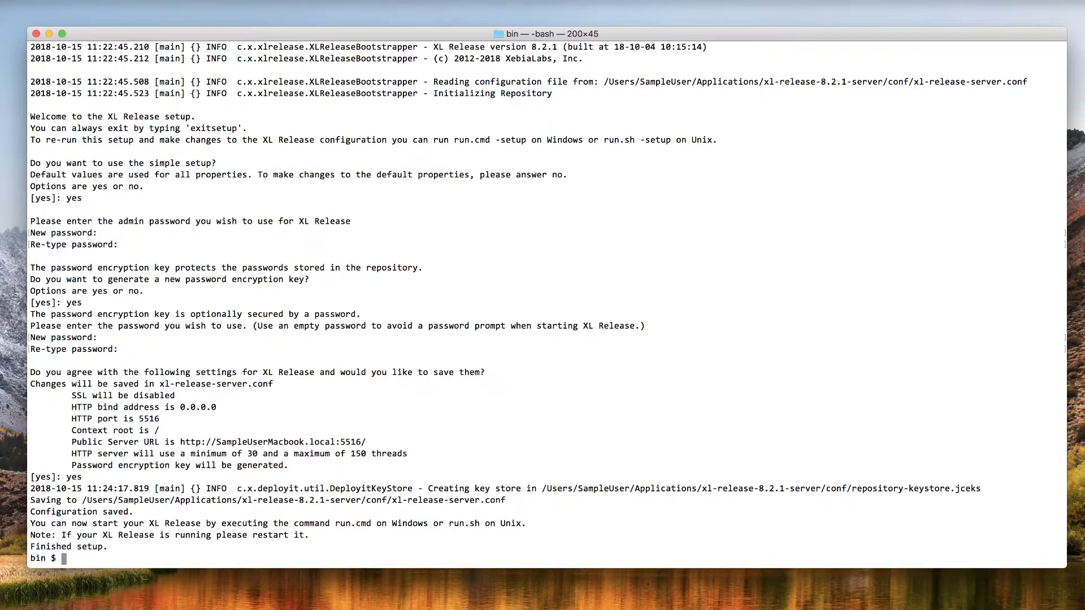
text(bash run.sh)
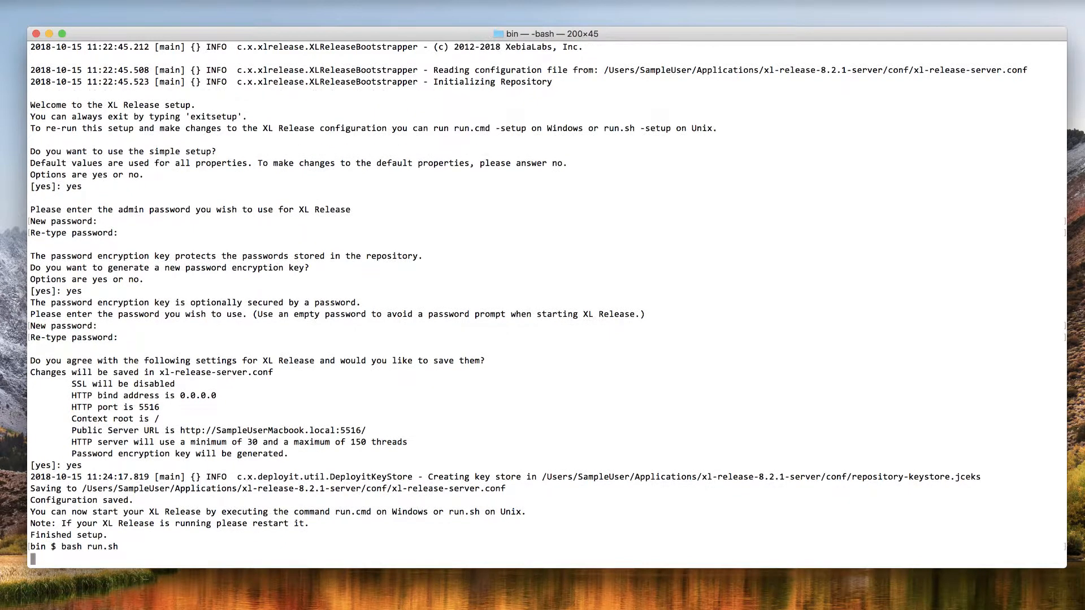
Step: Run bash run.sh and follow the boot log until XL Release reports it has started
key(Return)
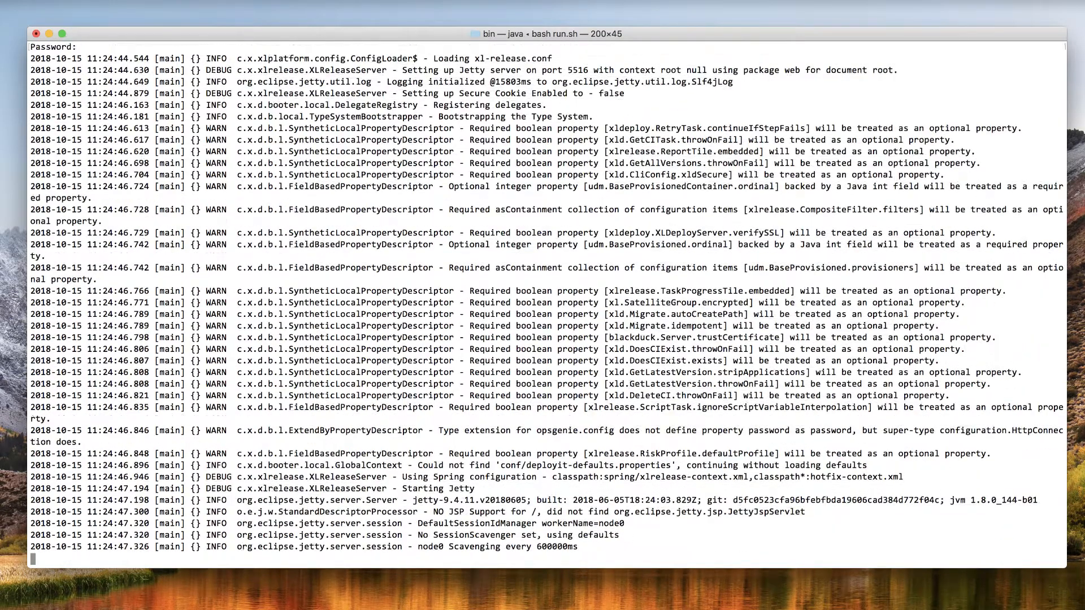
scroll(down, 3)
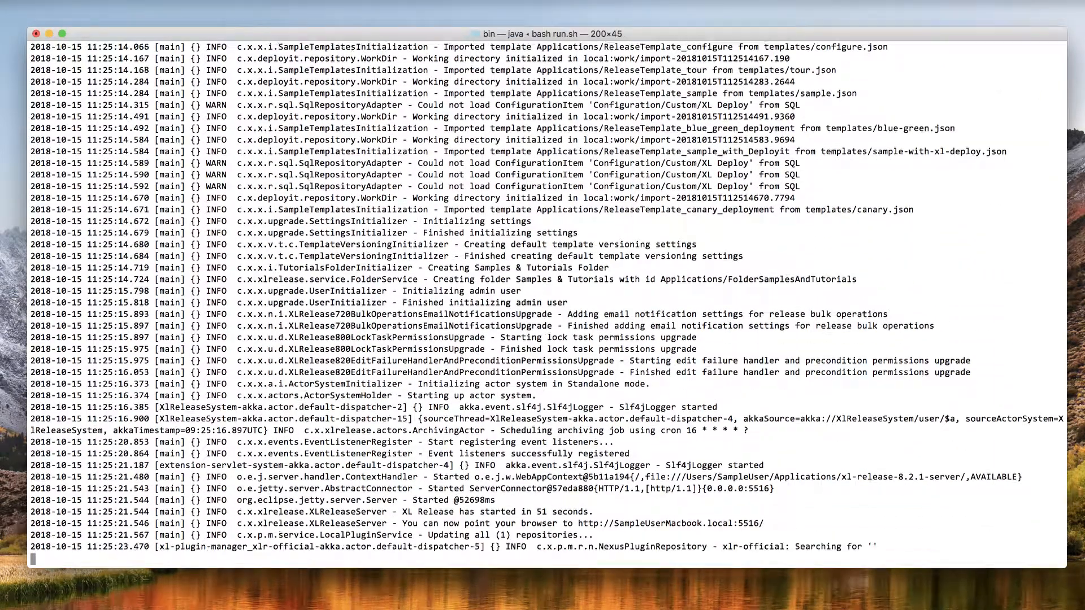
scroll(down, 3)
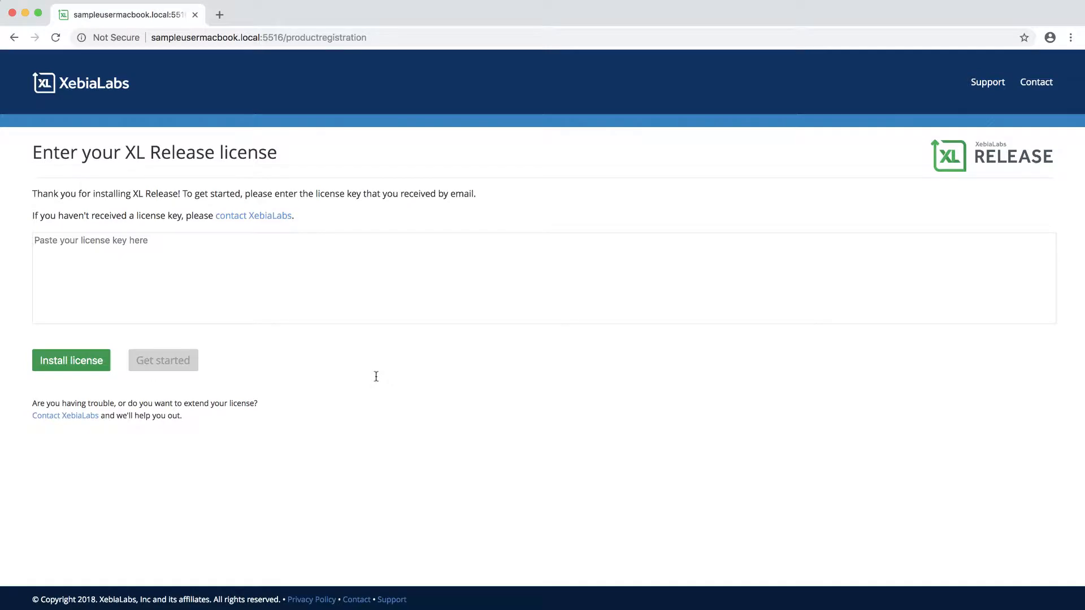
mouse_move(317, 282)
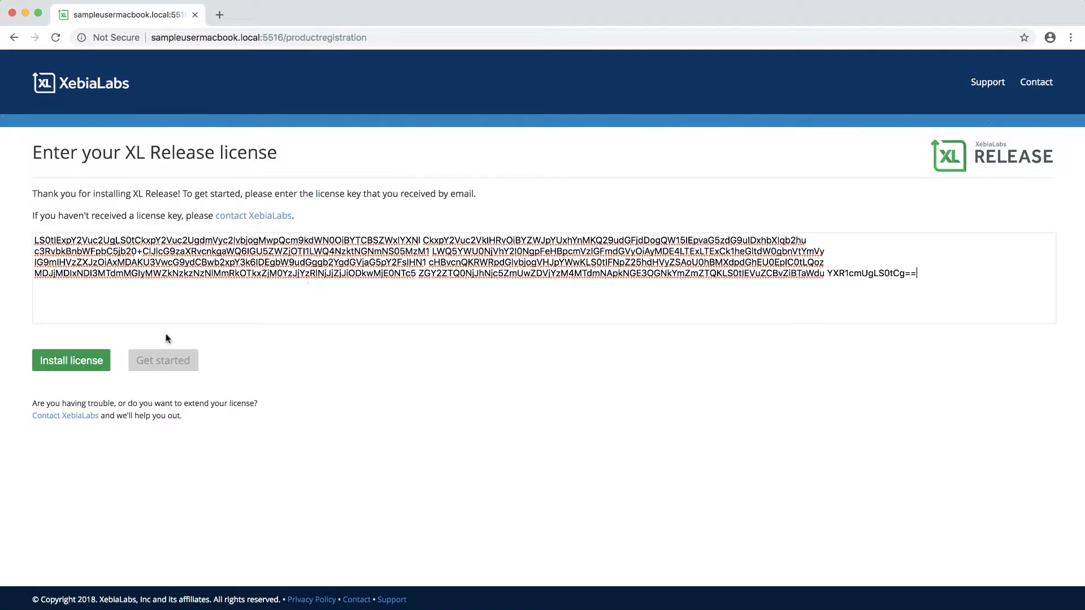
Step: Install the pasted license key, valid until November 11, 2018, and continue to login
click(70, 360)
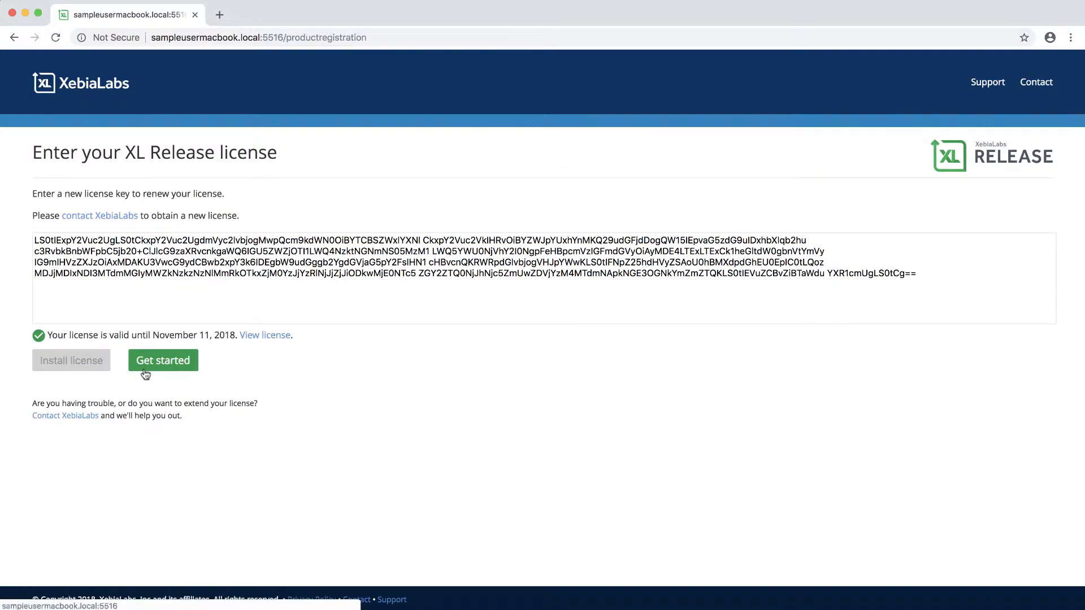
click(163, 360)
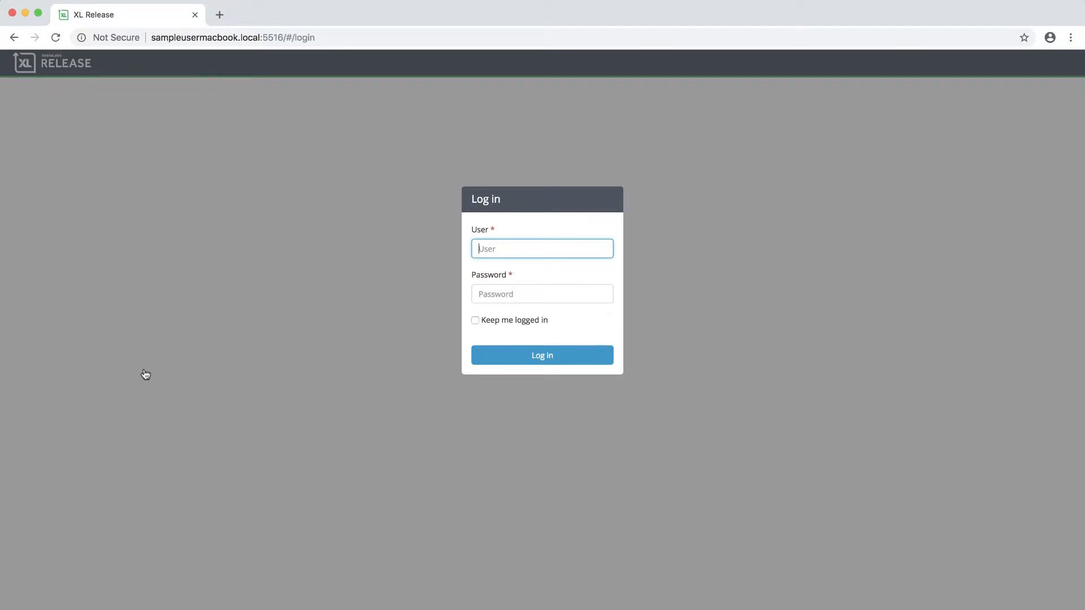
Step: Proceed via Get started to the XL Release user and password login page
click(542, 355)
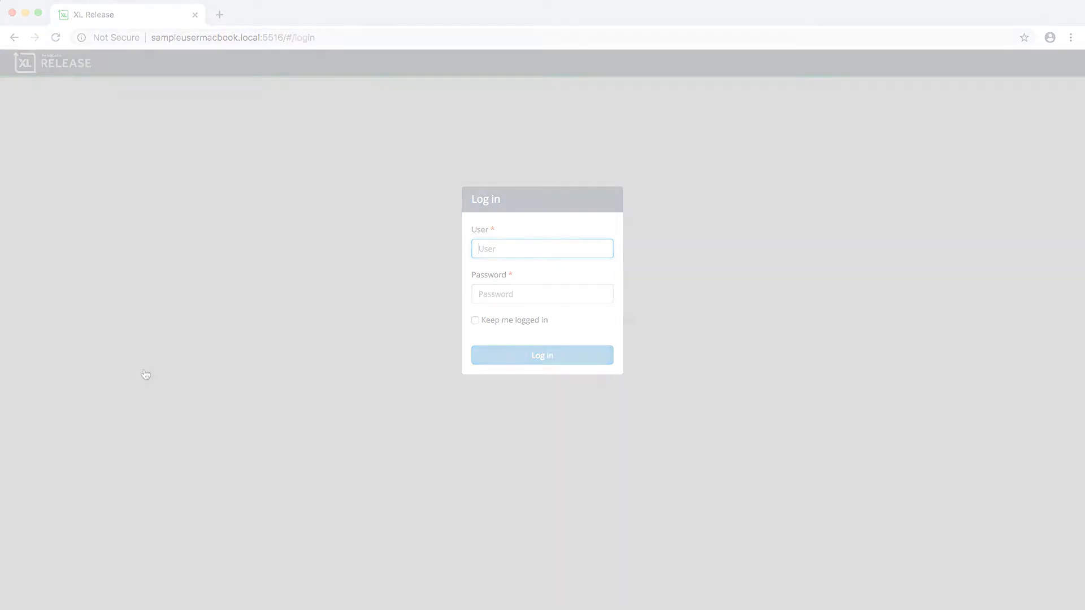